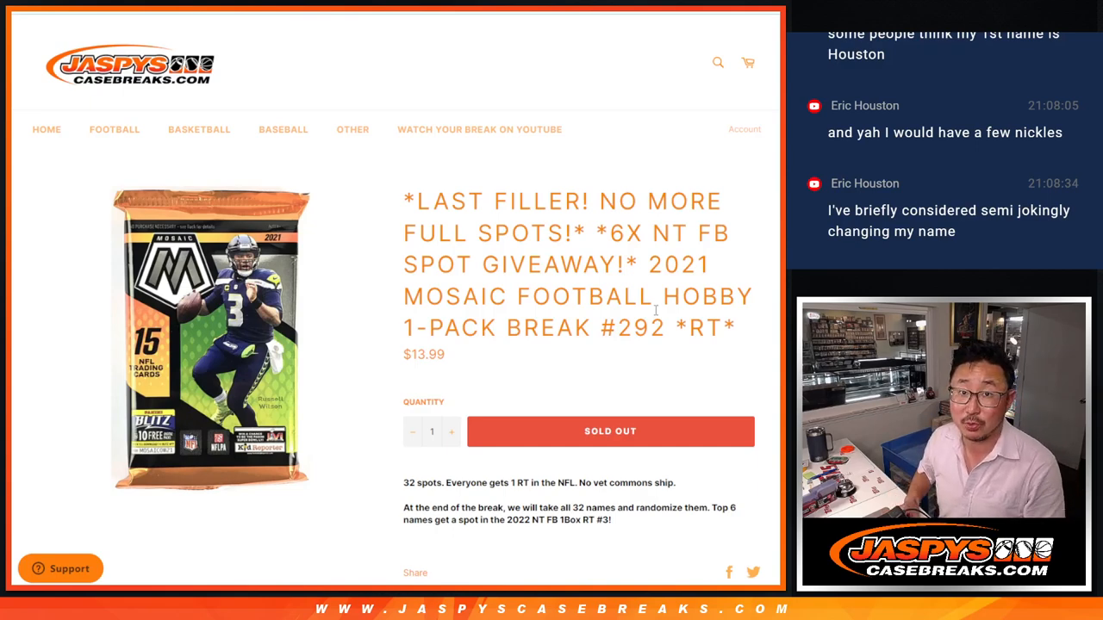
mouse_move(663, 320)
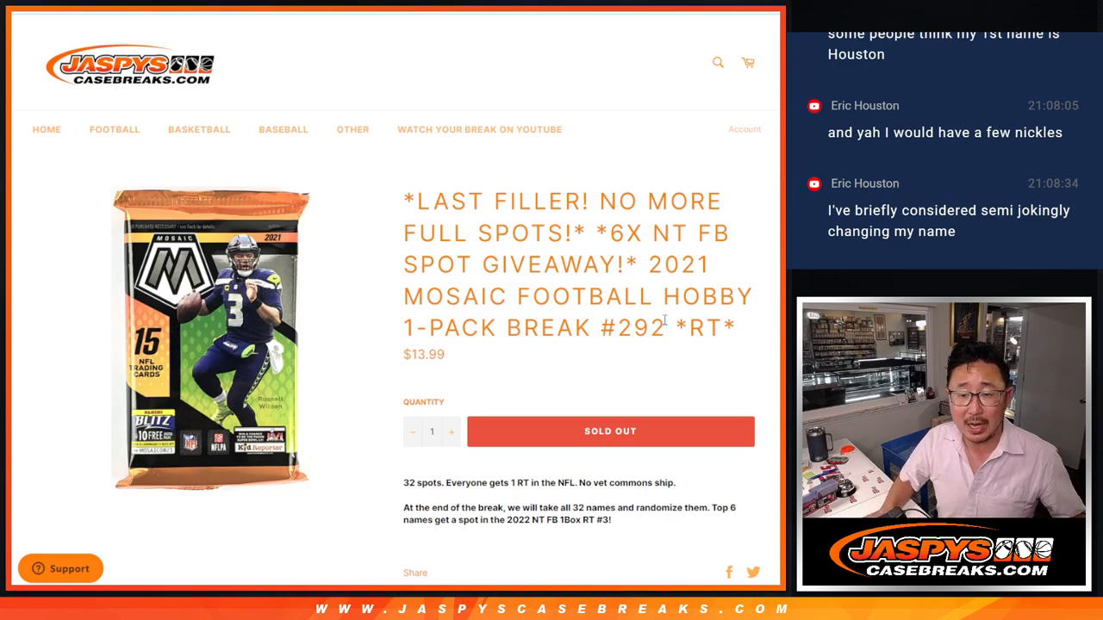
Randomize the 32 entrant names twice and review the resulting numbered order
double_click(545, 200)
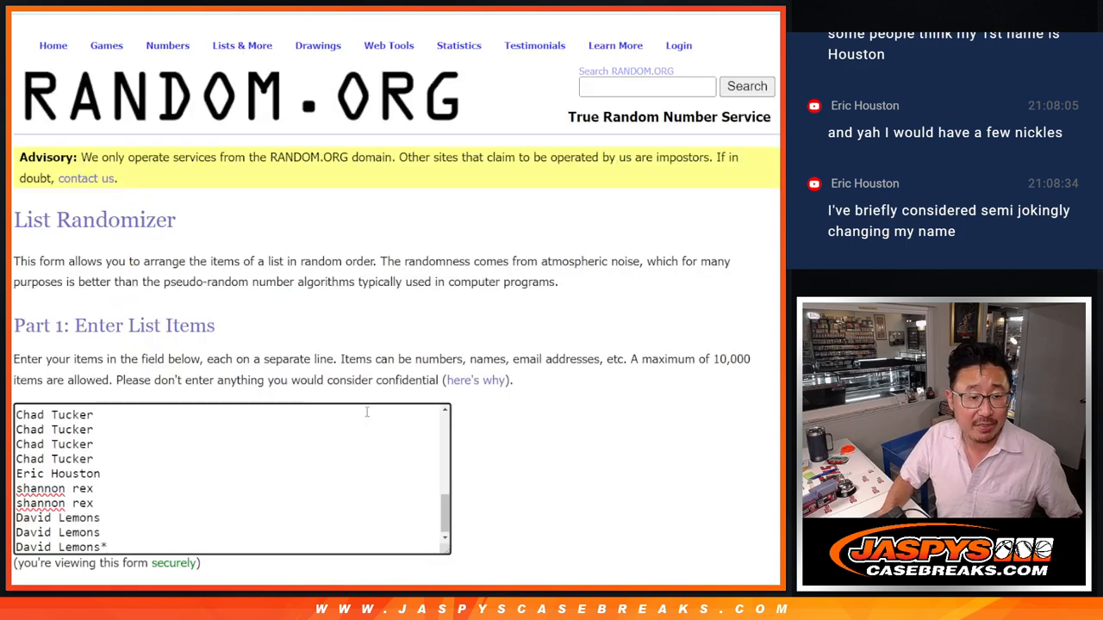
scroll("down", 3)
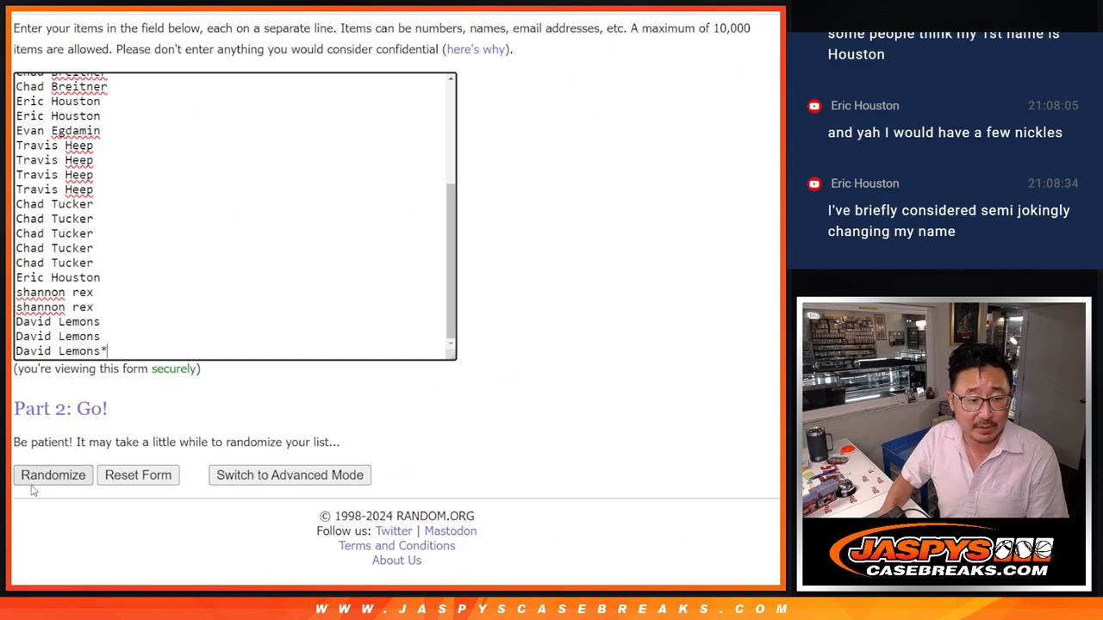
left_click(52, 476)
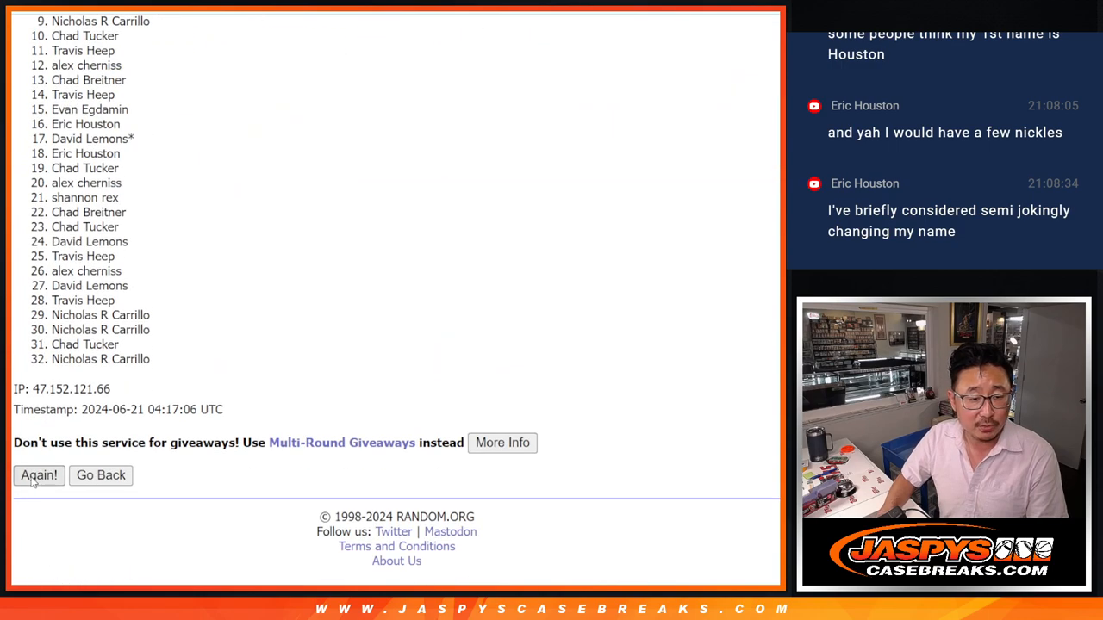
left_click(38, 476)
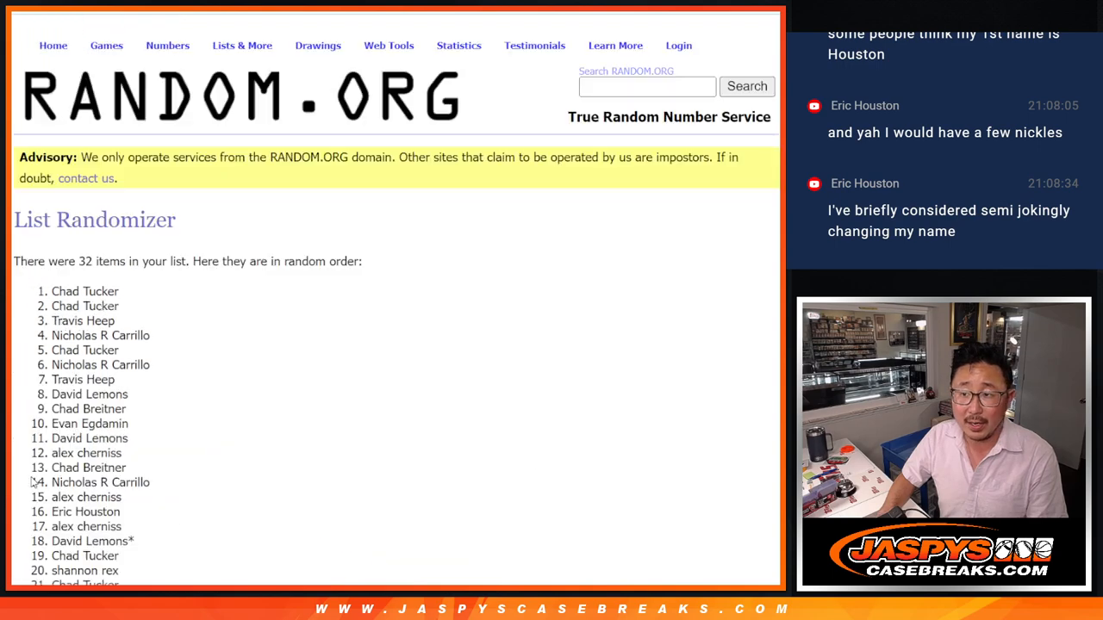
scroll("down", 3)
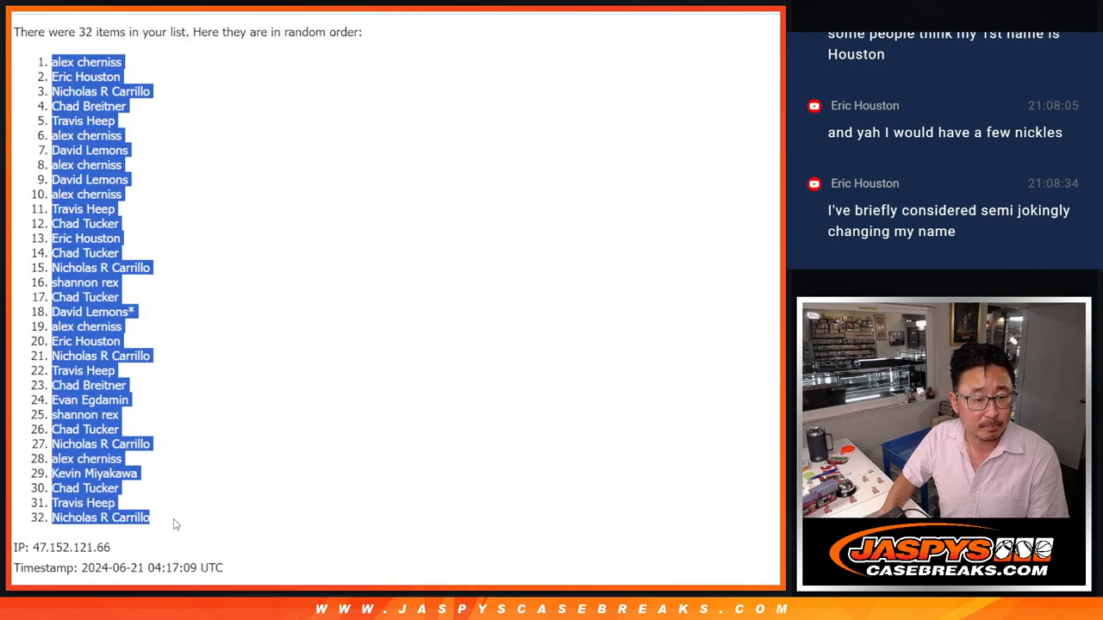
scroll("down", 3)
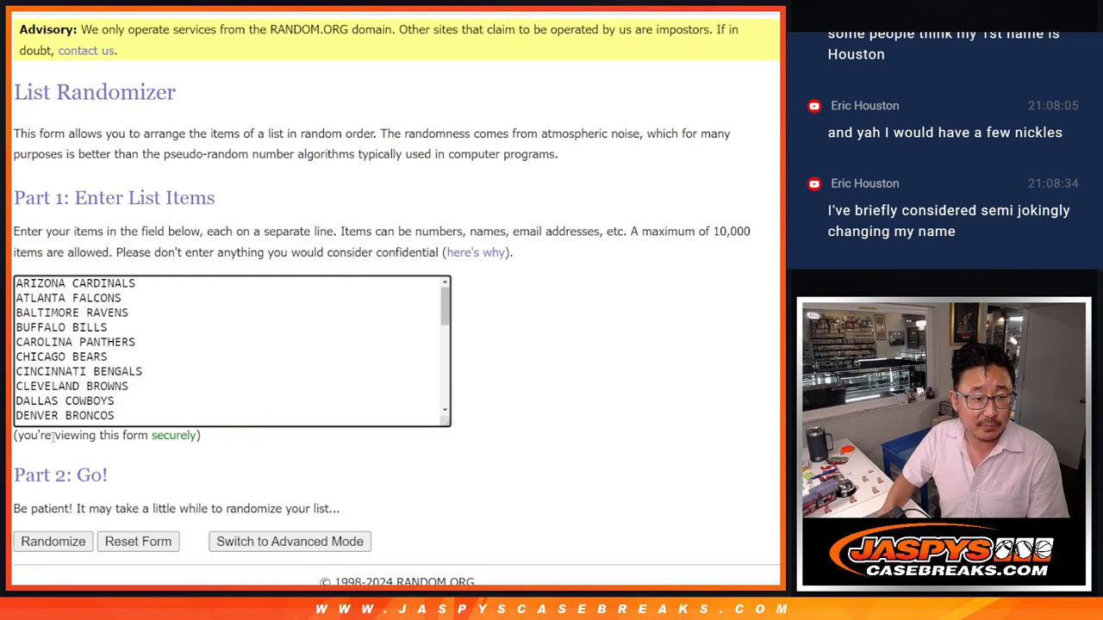
Randomize the 32 NFL team names three times to get a fresh team order
left_click(51, 541)
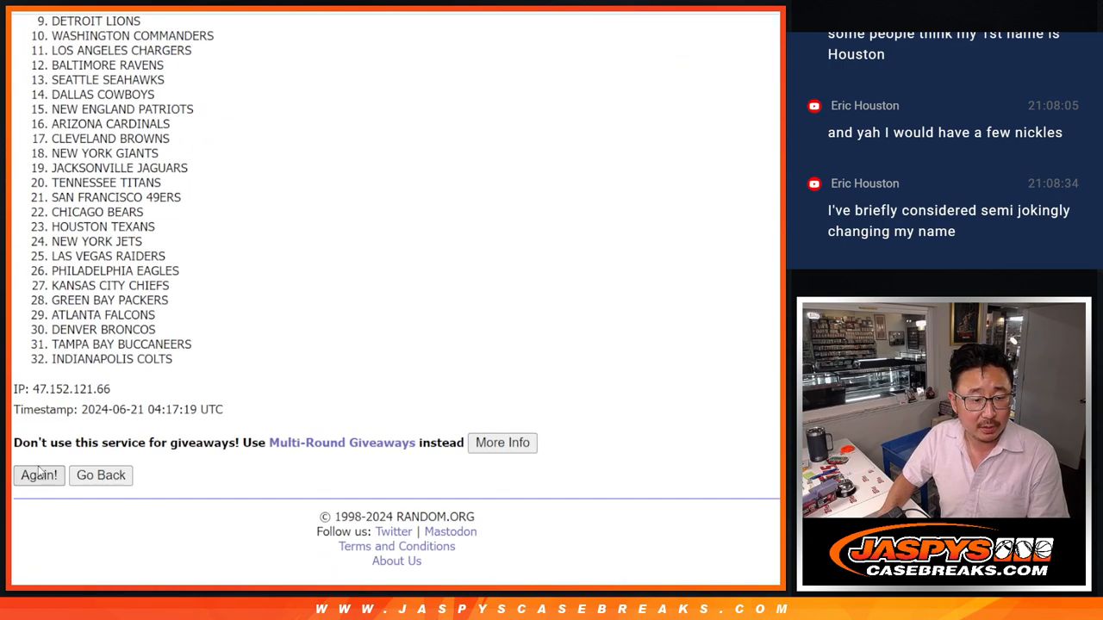
left_click(38, 476)
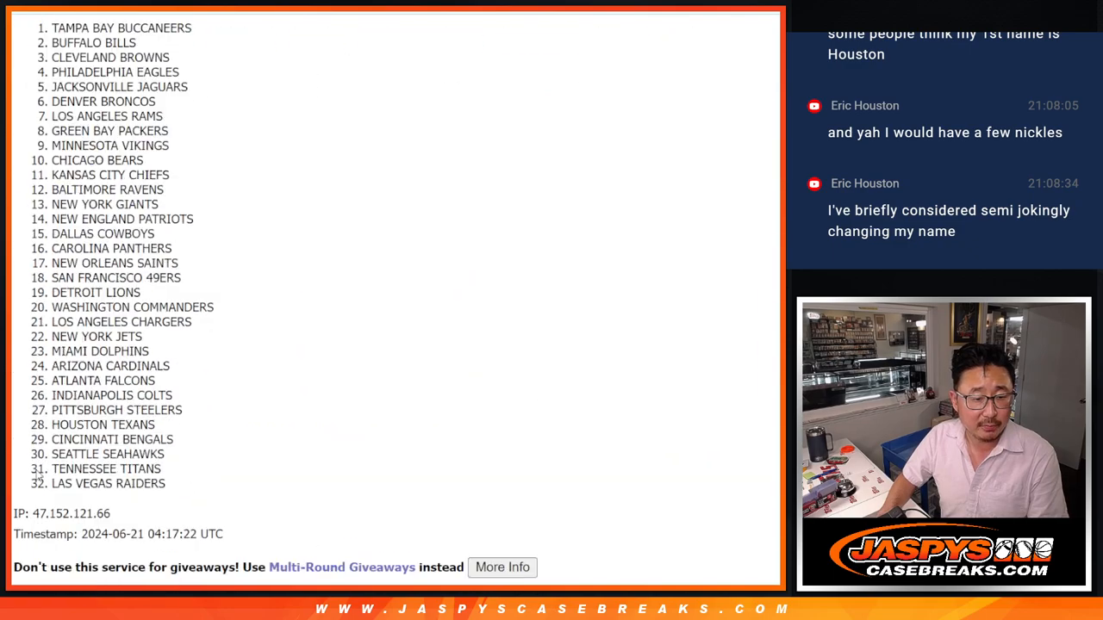
left_click(38, 476)
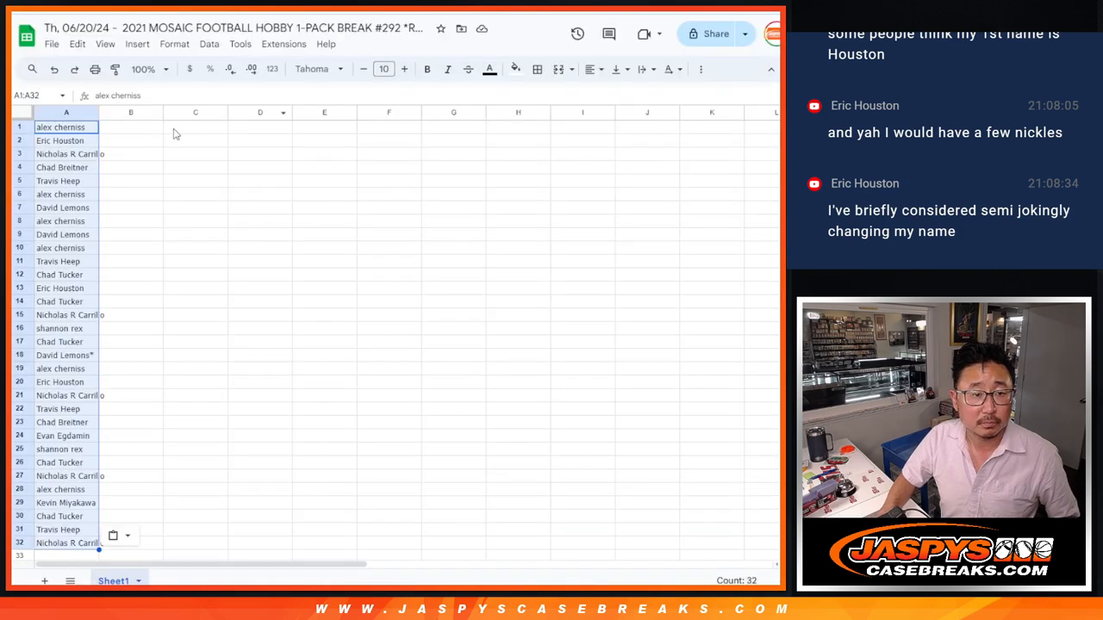
Place shuffled teams in column B beside the names, sort by team, and start printing
left_click(313, 69)
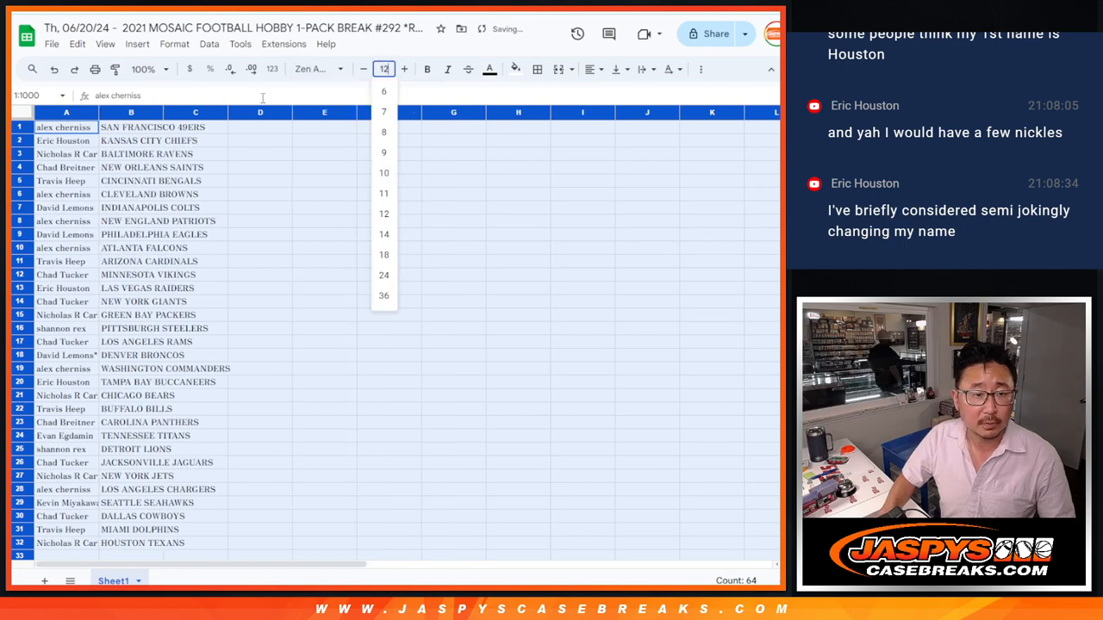
left_click(143, 69)
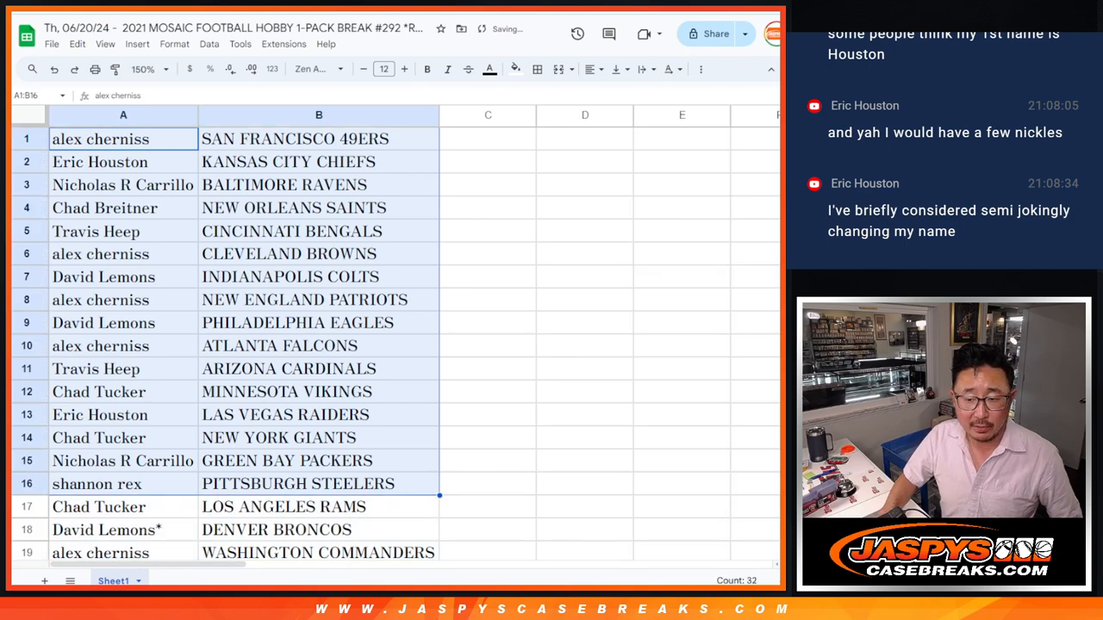
scroll("down", 3)
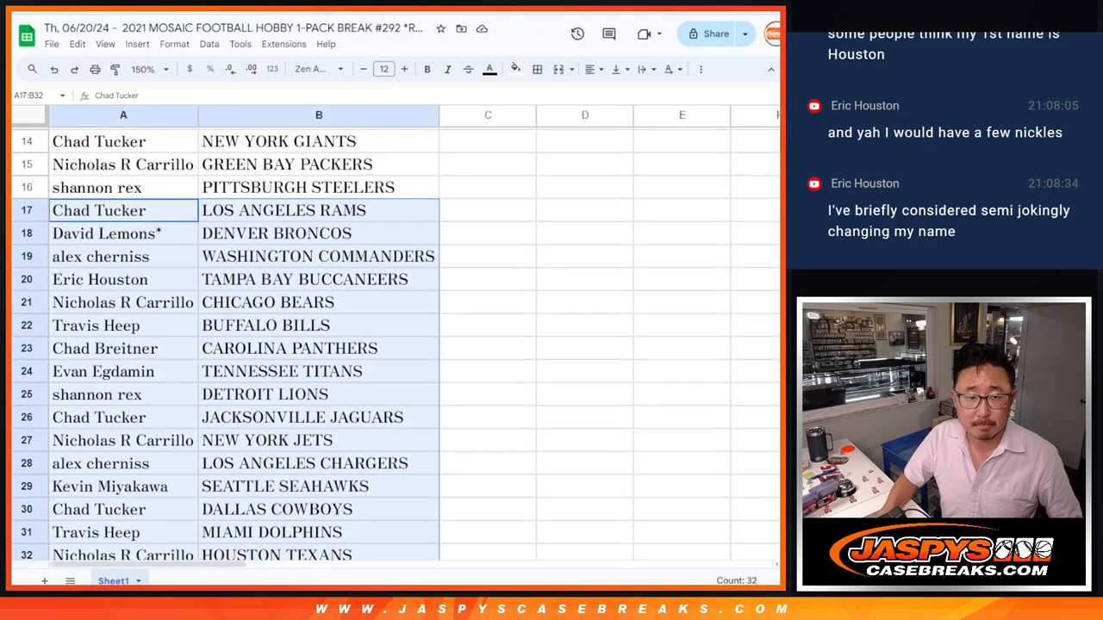
left_click(142, 69)
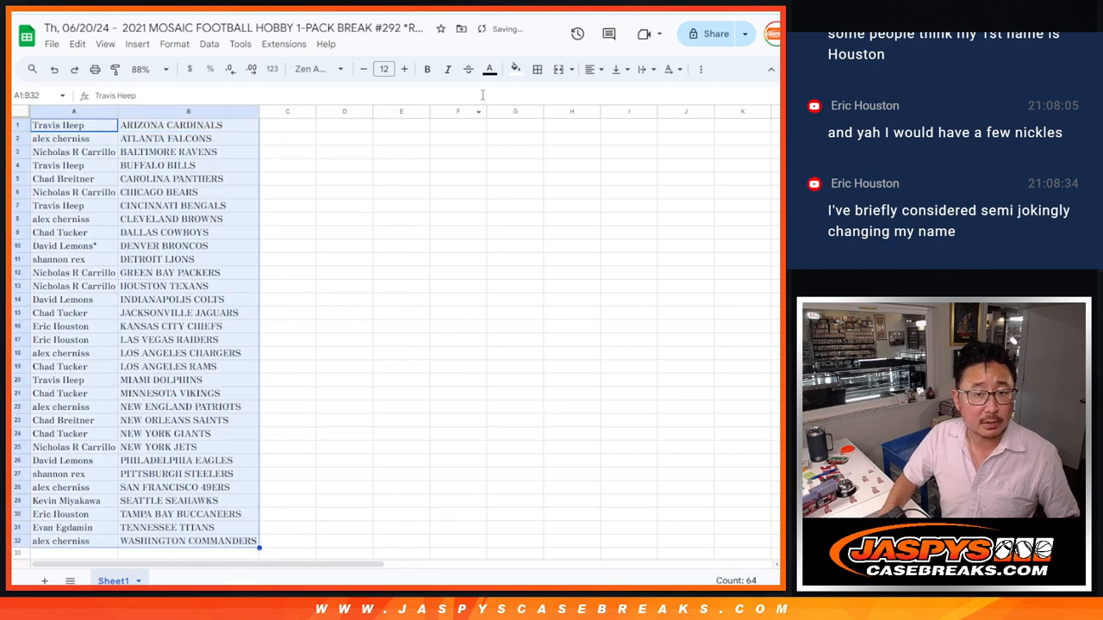
key("ctrl+p")
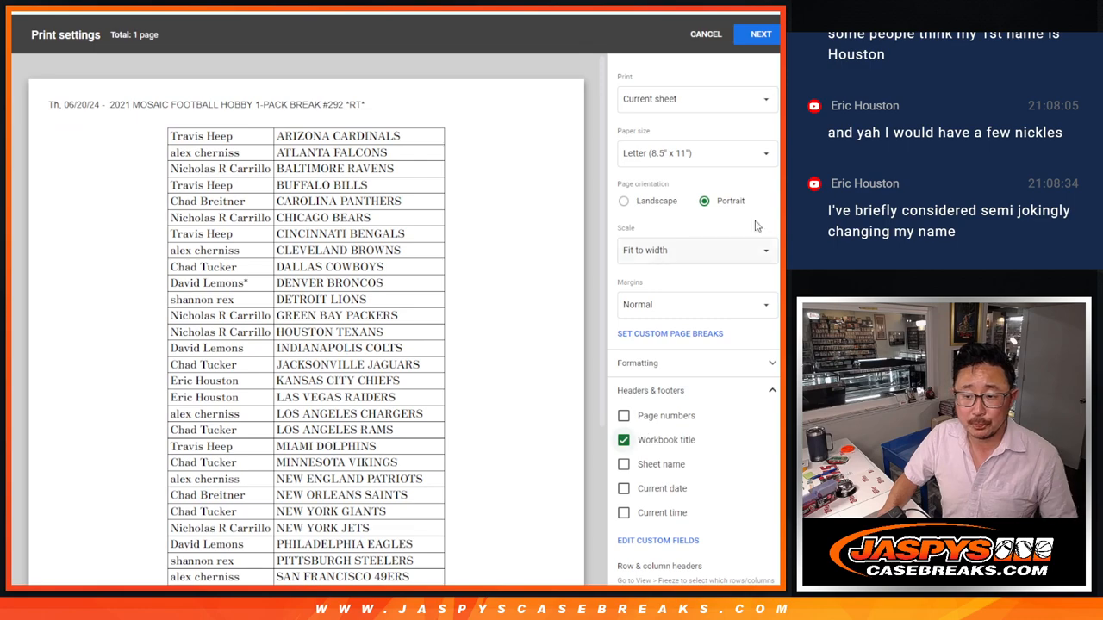
Print the current sheet of name-team pairs fit to width
left_click(760, 35)
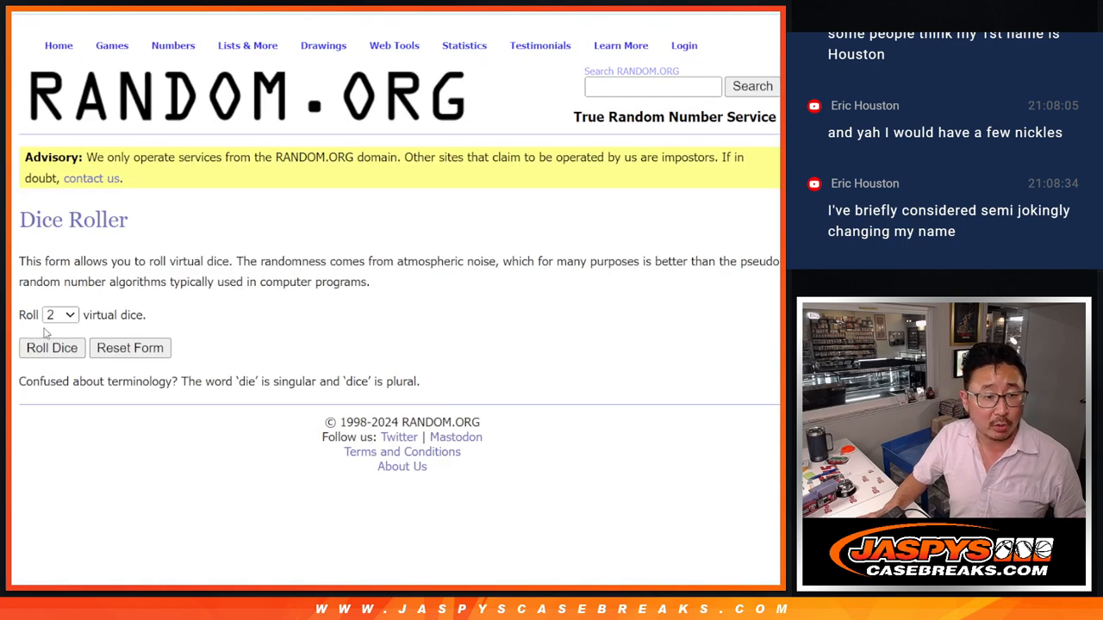
Roll two virtual dice, then randomize the pasted sheet names twice
left_click(52, 348)
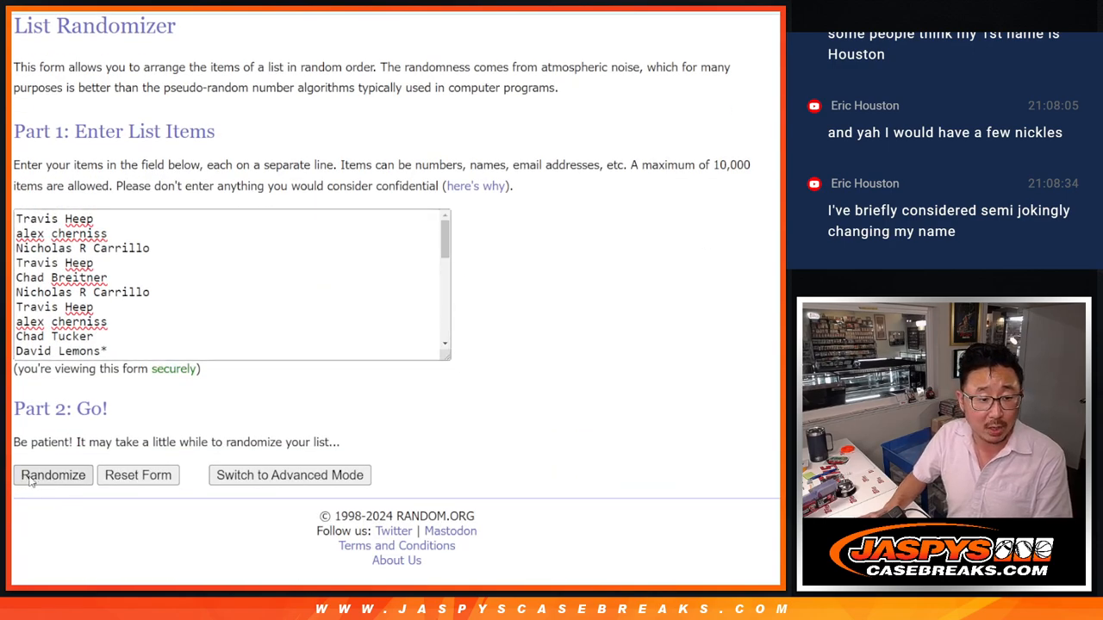
left_click(51, 476)
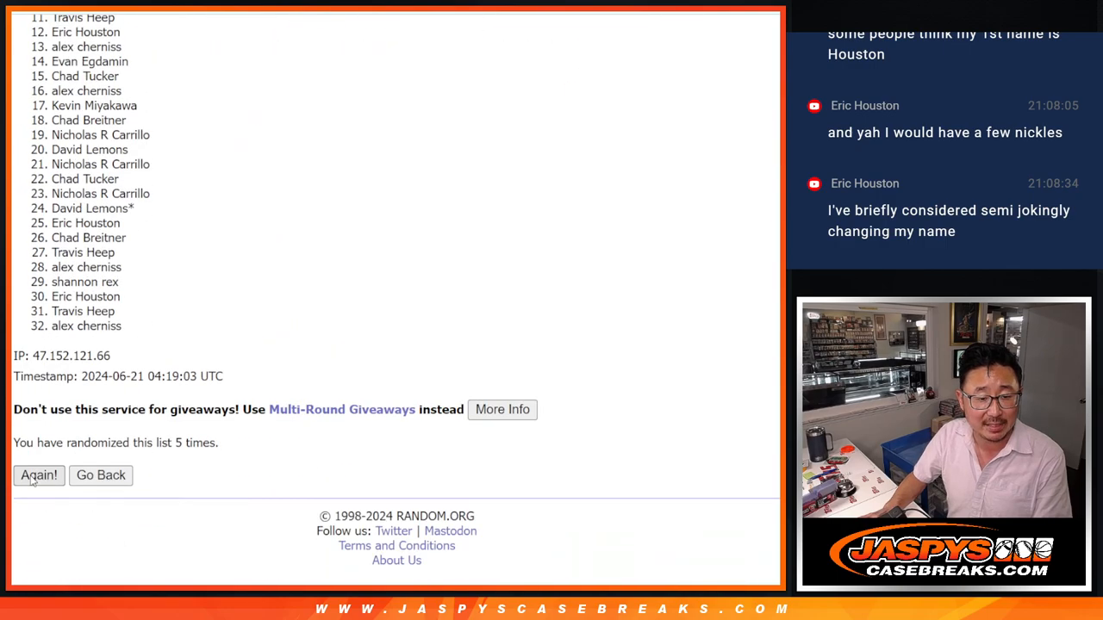
left_click(38, 476)
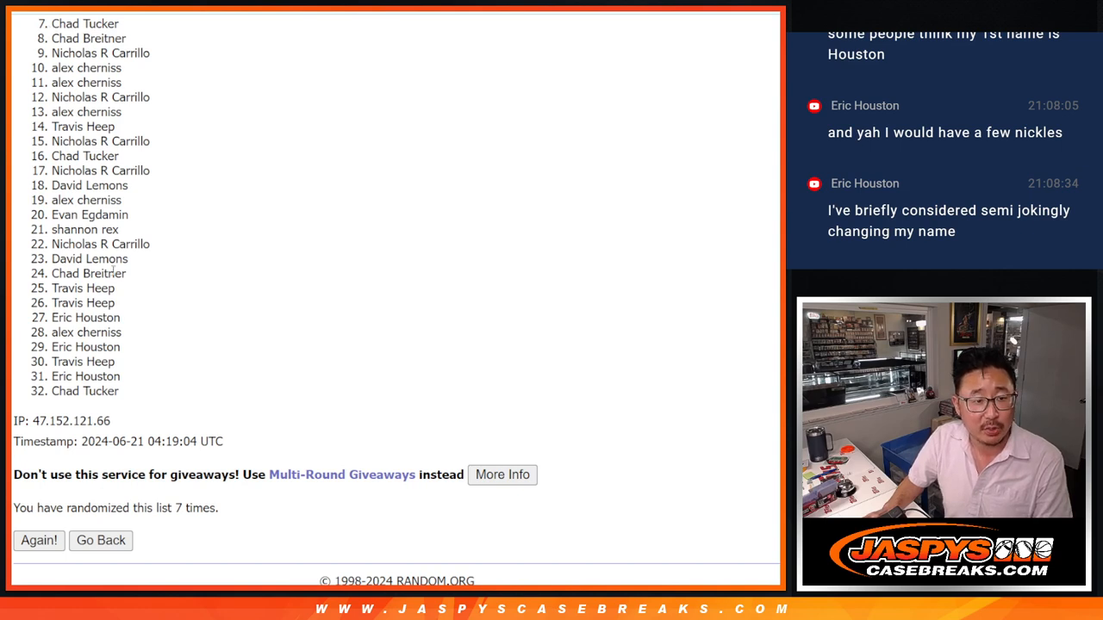
mouse_move(496, 336)
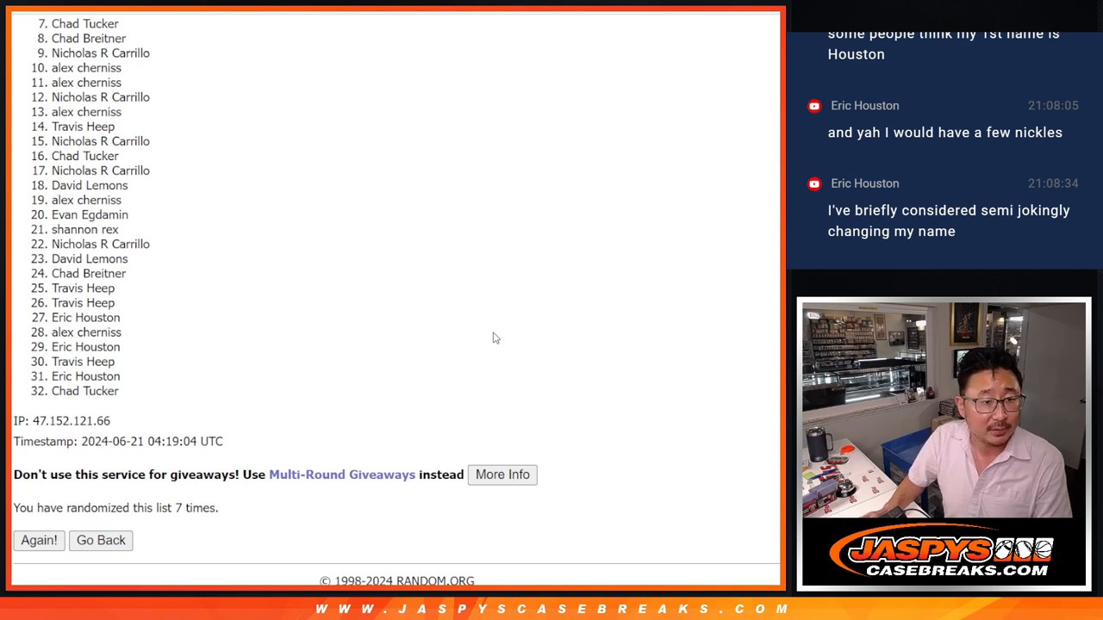
mouse_move(689, 301)
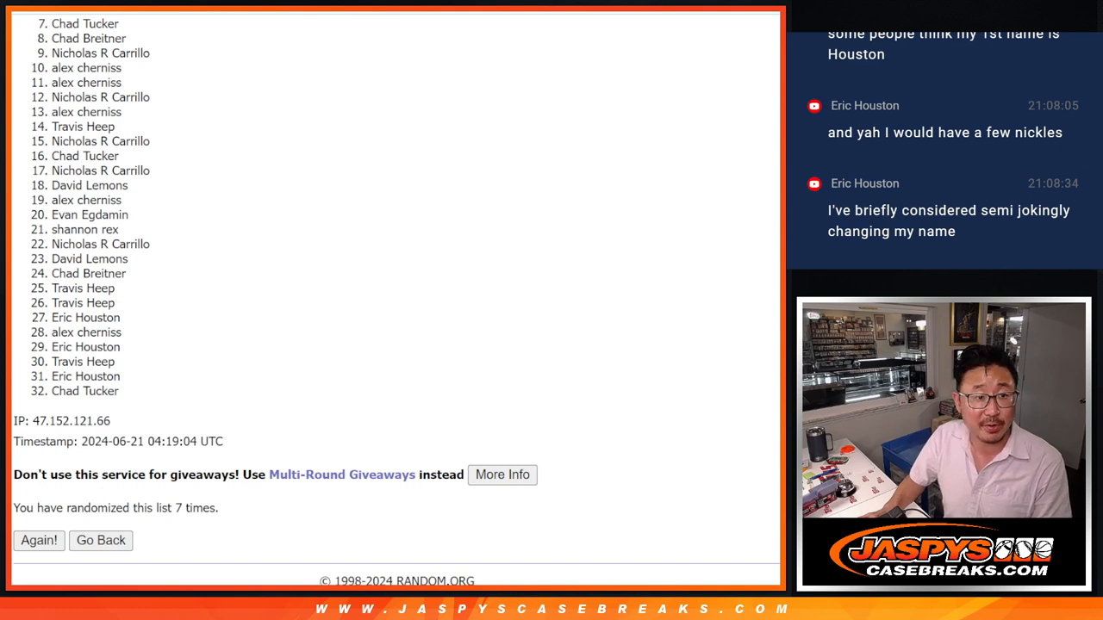
Review the final 32-name order after the seventh randomization
scroll("up", 3)
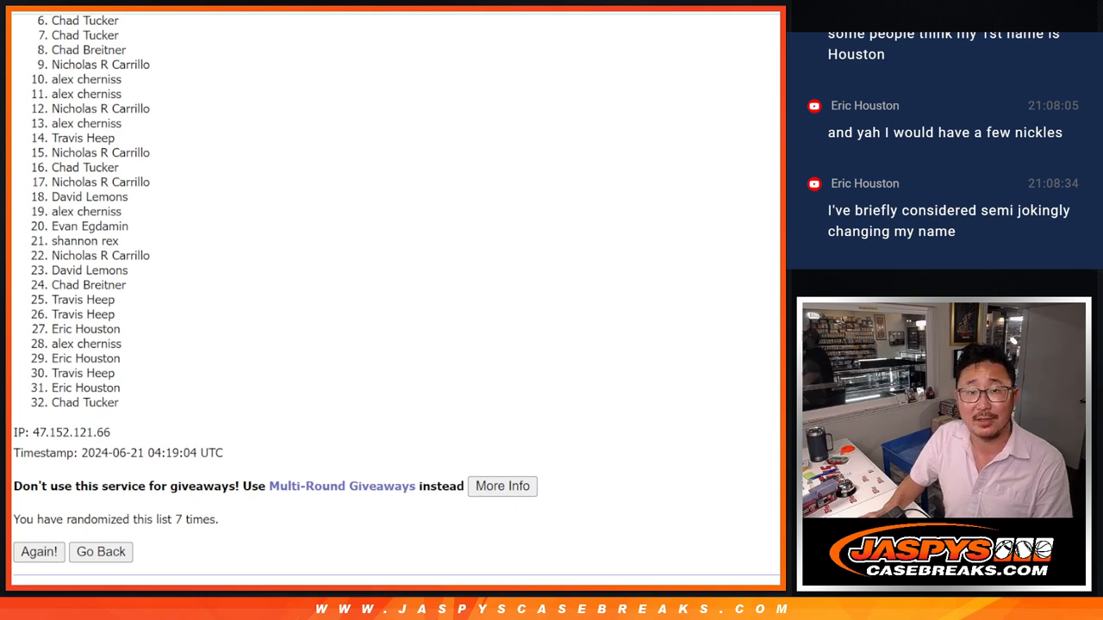